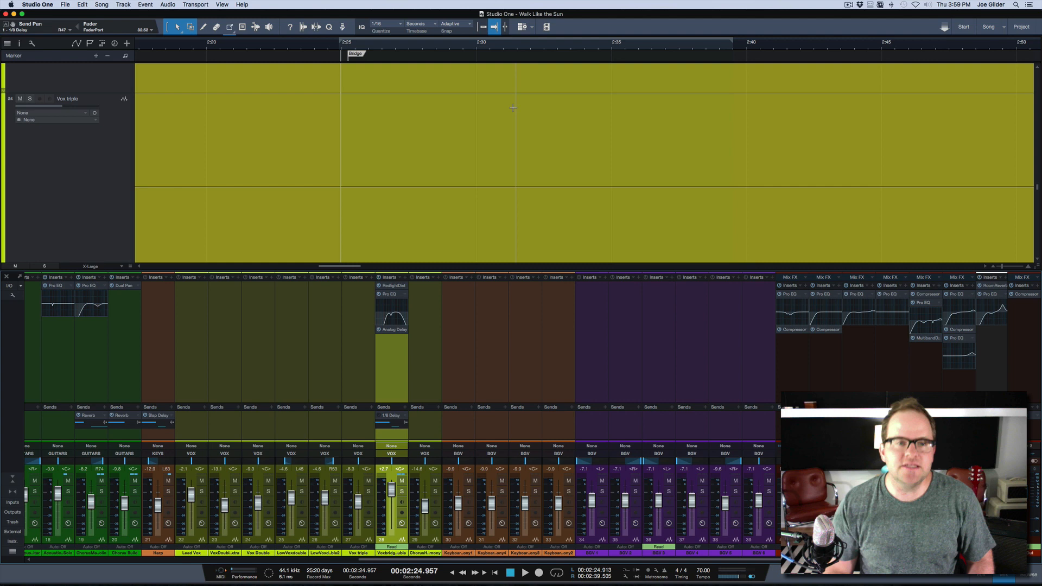
mouse_move(389, 45)
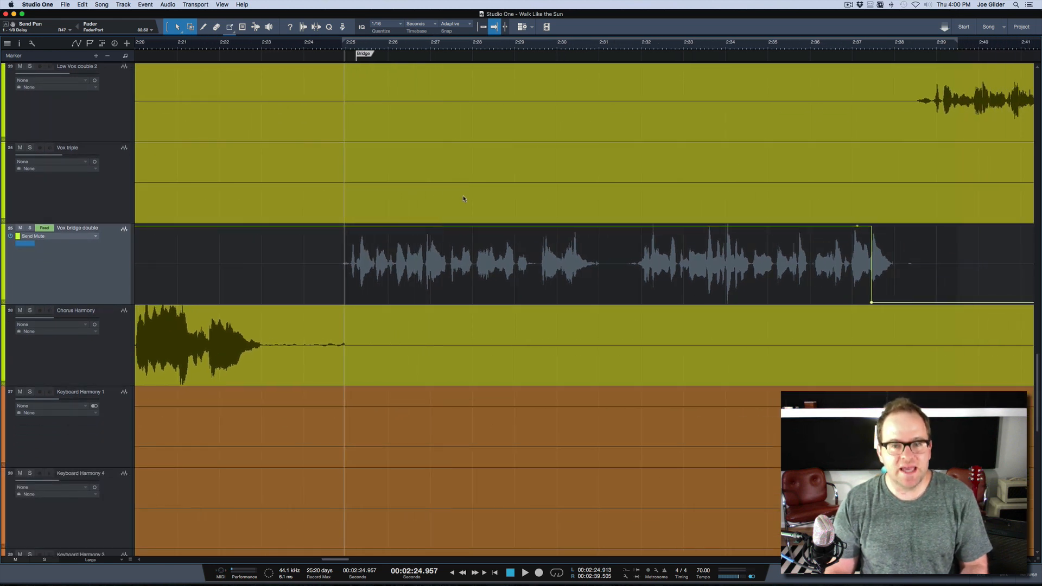
mouse_move(368, 44)
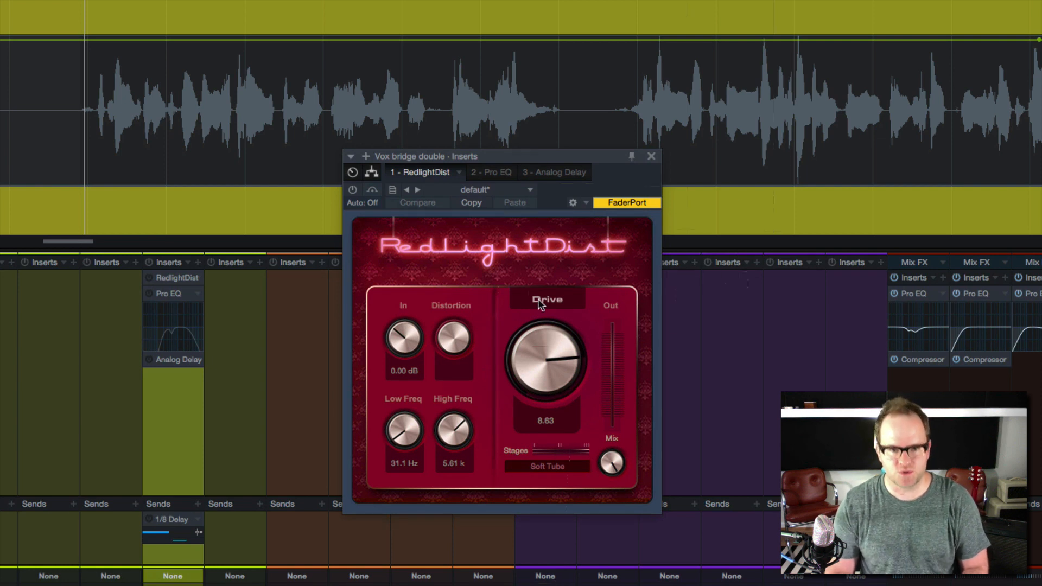
mouse_move(396, 221)
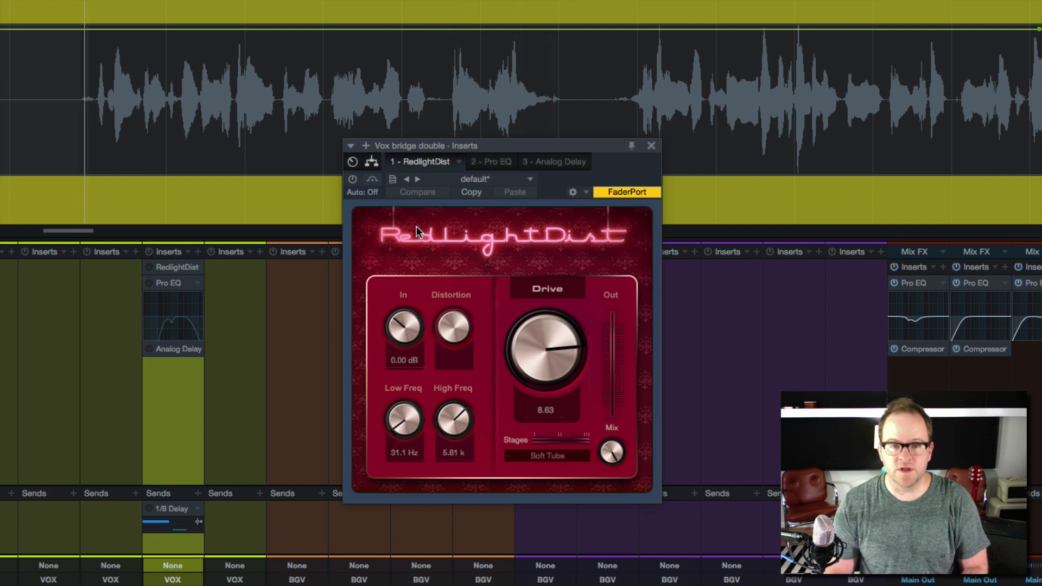
mouse_move(430, 231)
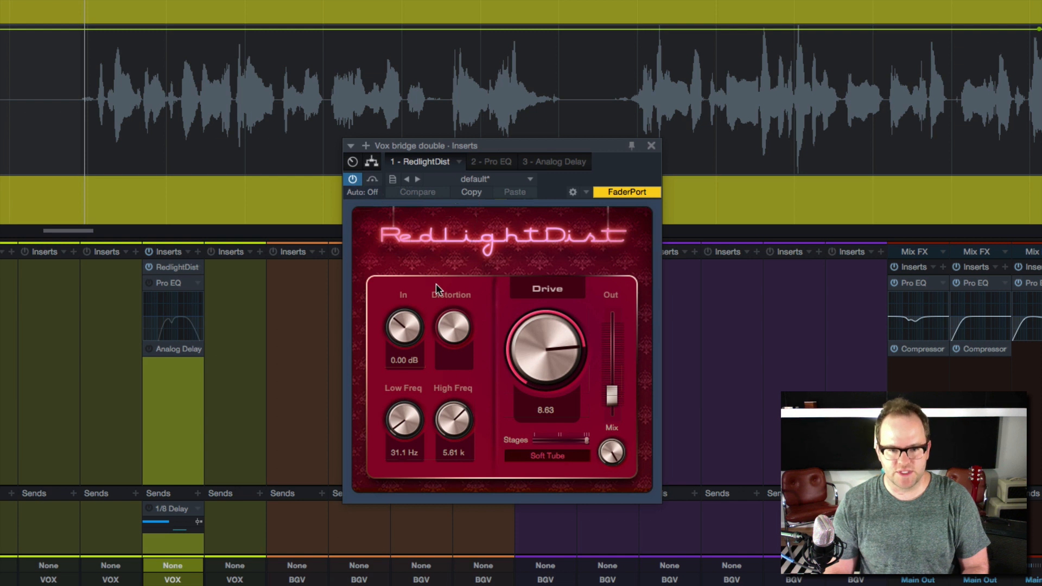
mouse_move(409, 432)
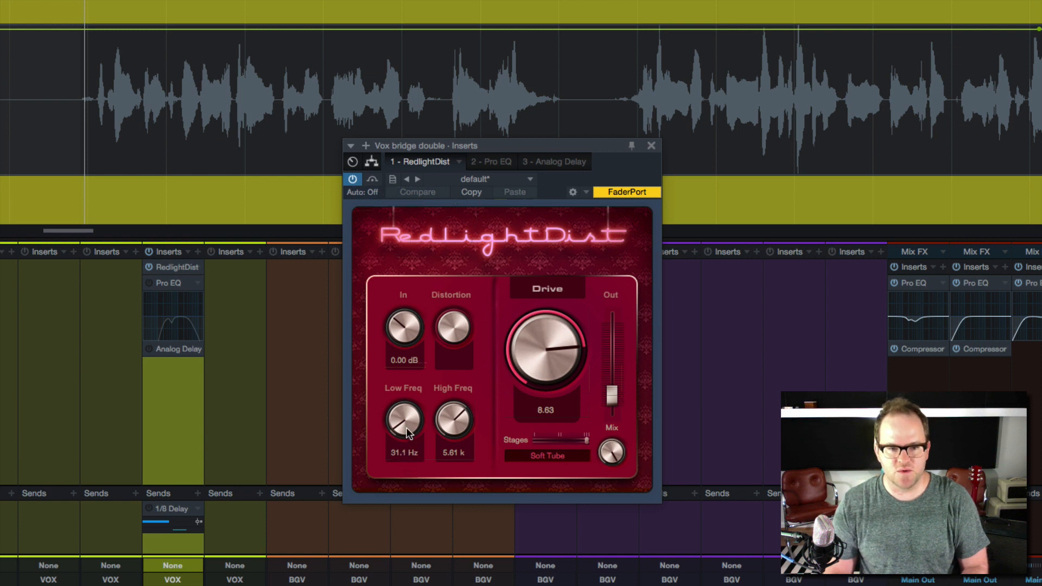
mouse_move(508, 226)
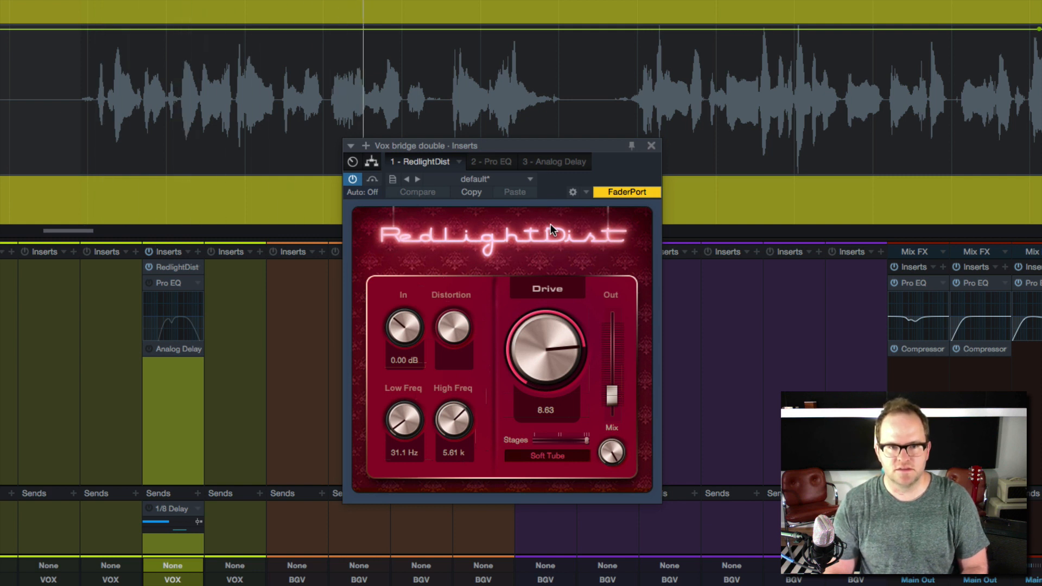
mouse_move(431, 266)
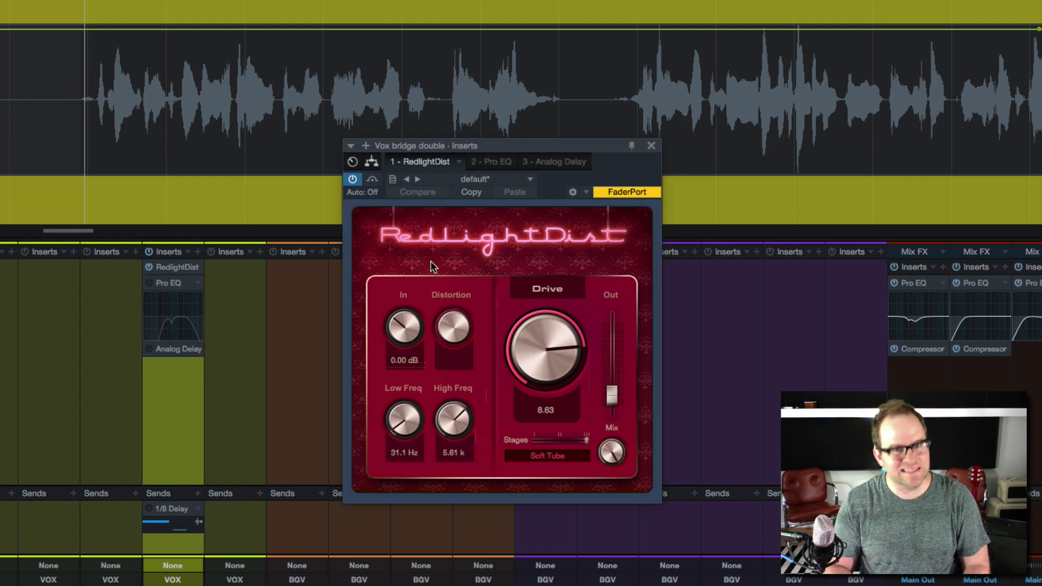
mouse_move(545, 150)
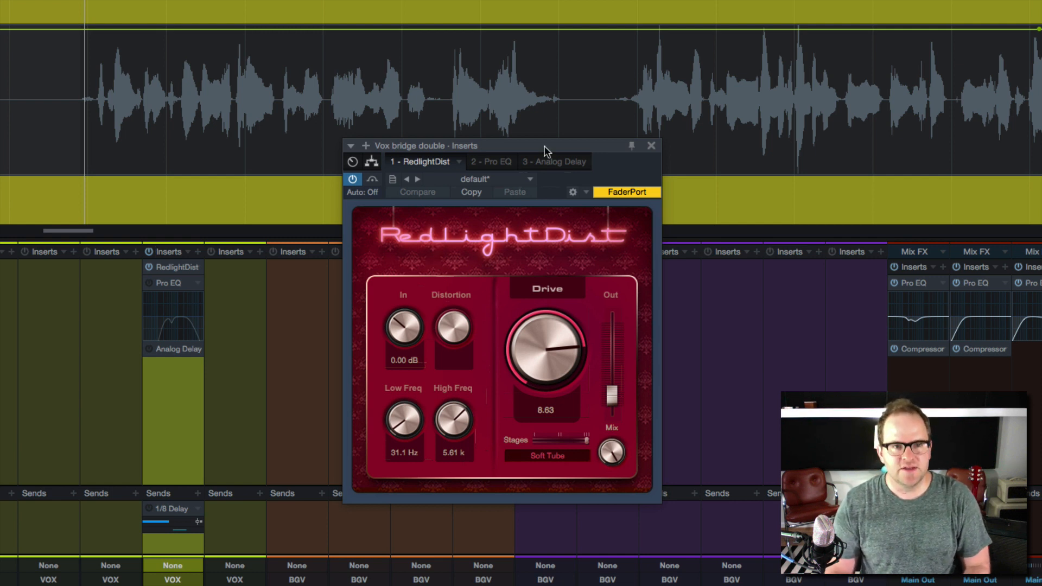
mouse_move(495, 158)
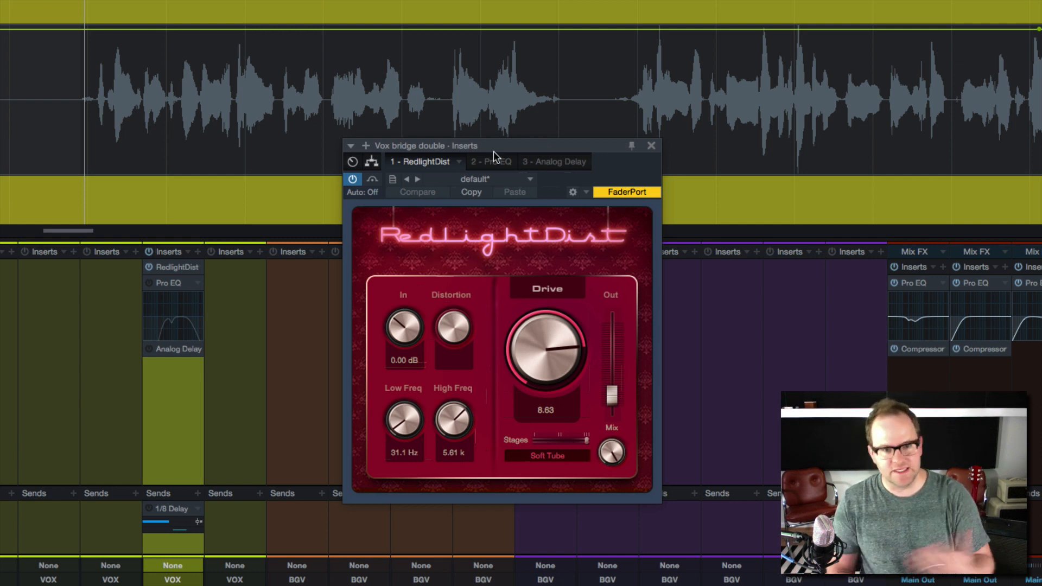
mouse_move(475, 373)
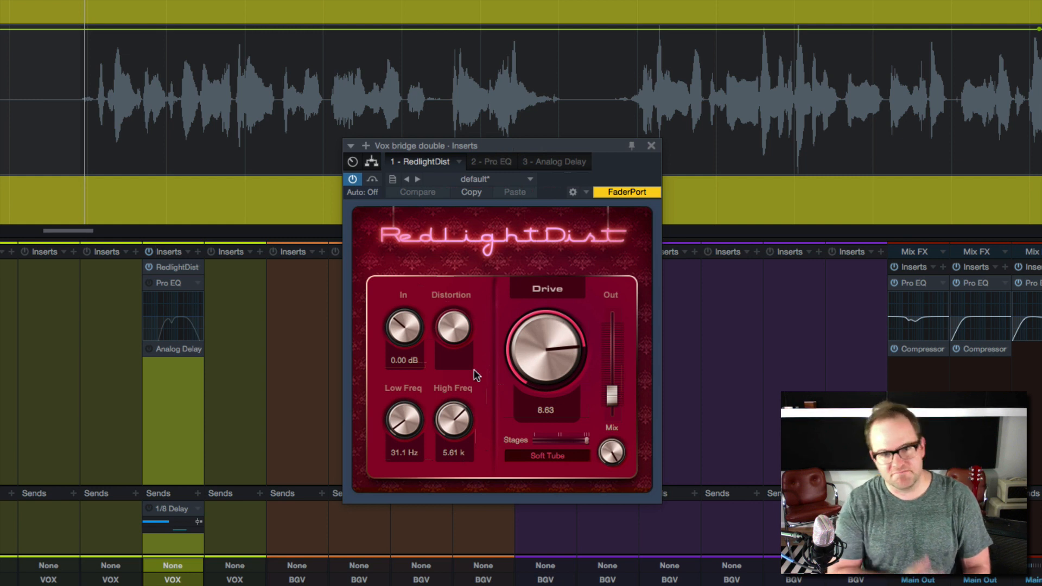
mouse_move(351, 466)
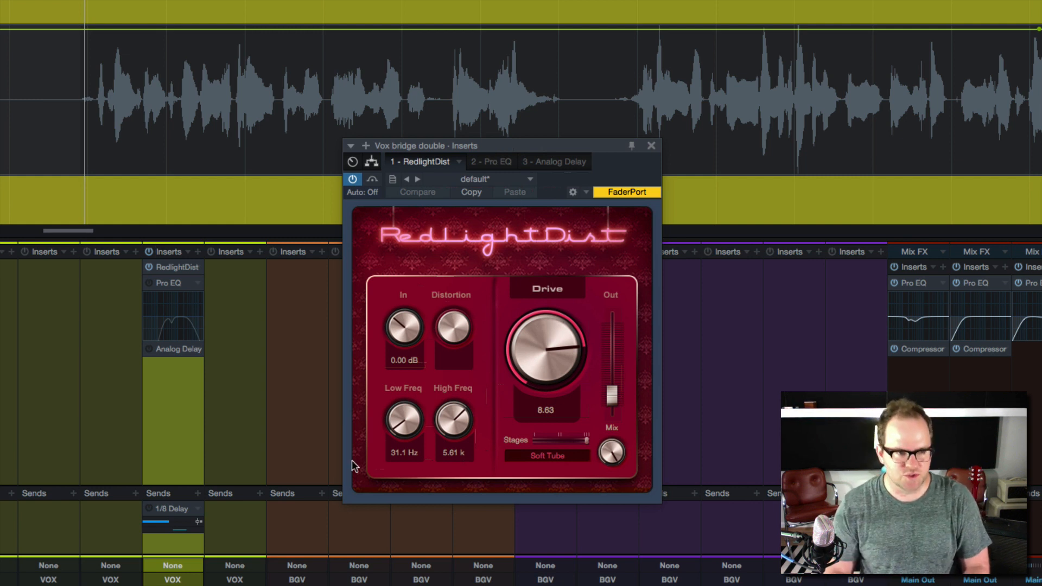
mouse_move(405, 458)
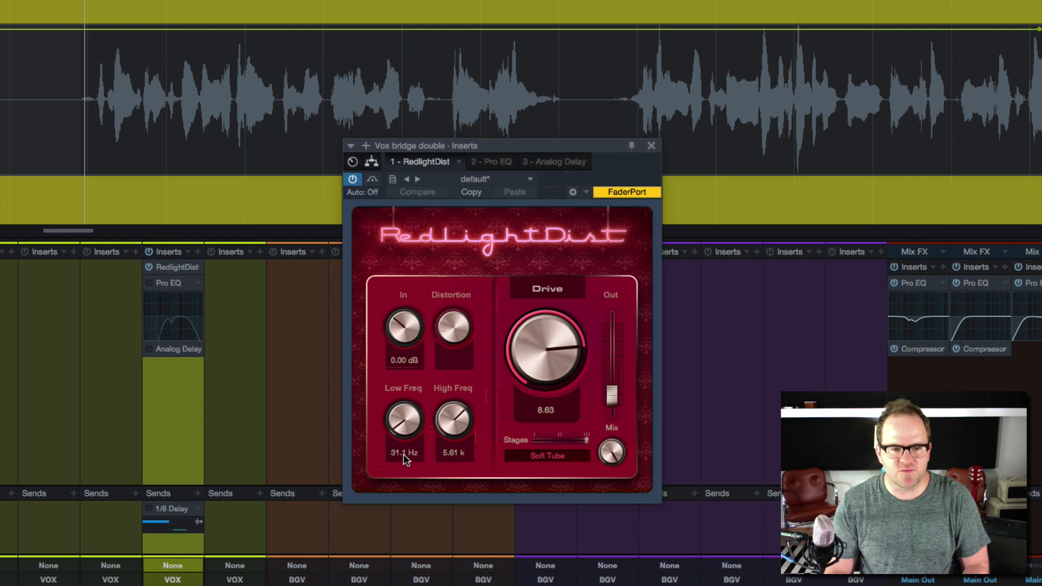
mouse_move(454, 325)
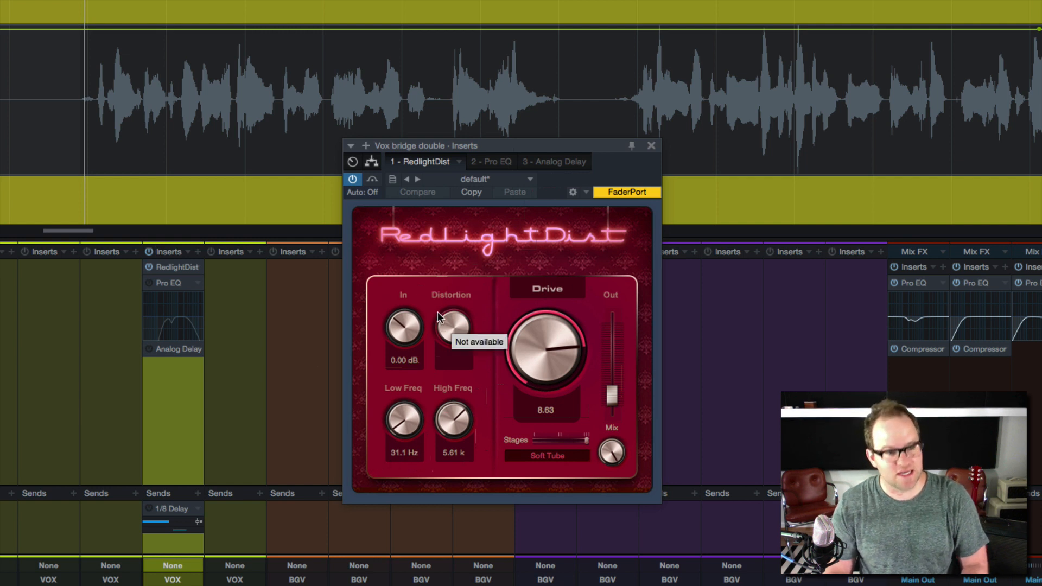
mouse_move(470, 161)
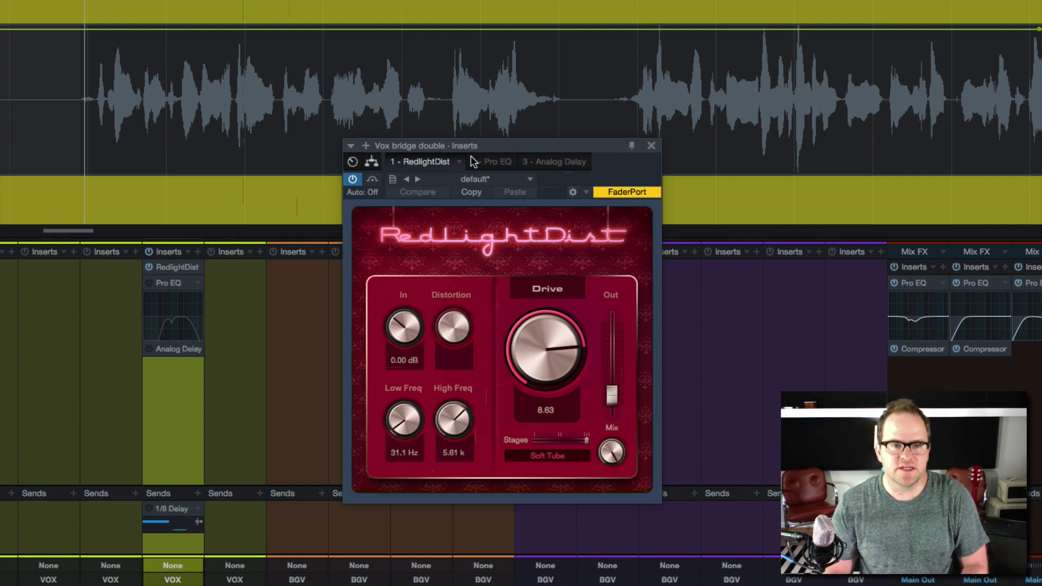
Band-limit the vocal in Pro EQ with LC at 237 Hz and HC at 3.16 kHz
click(480, 162)
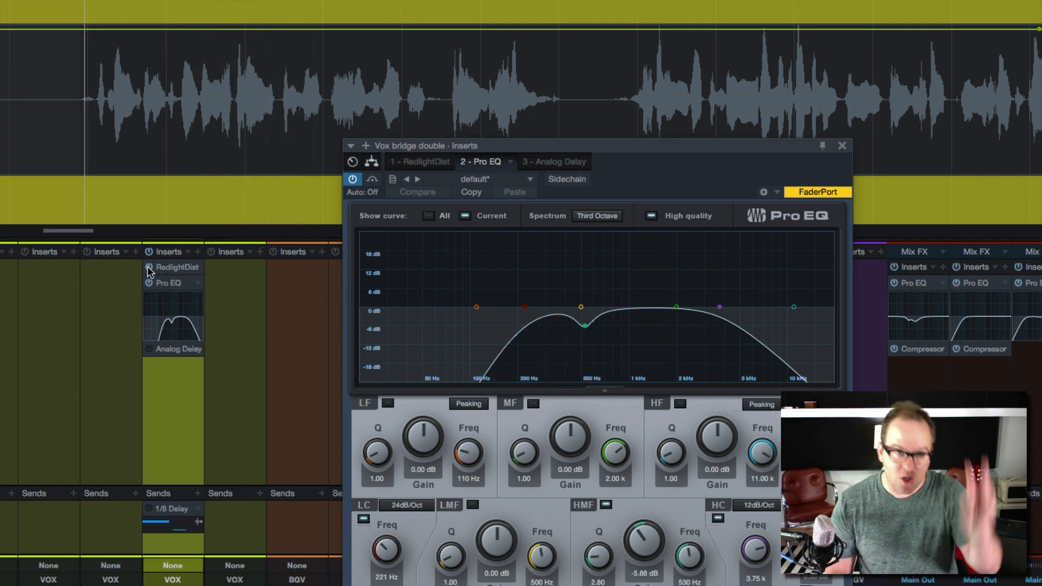
click(449, 505)
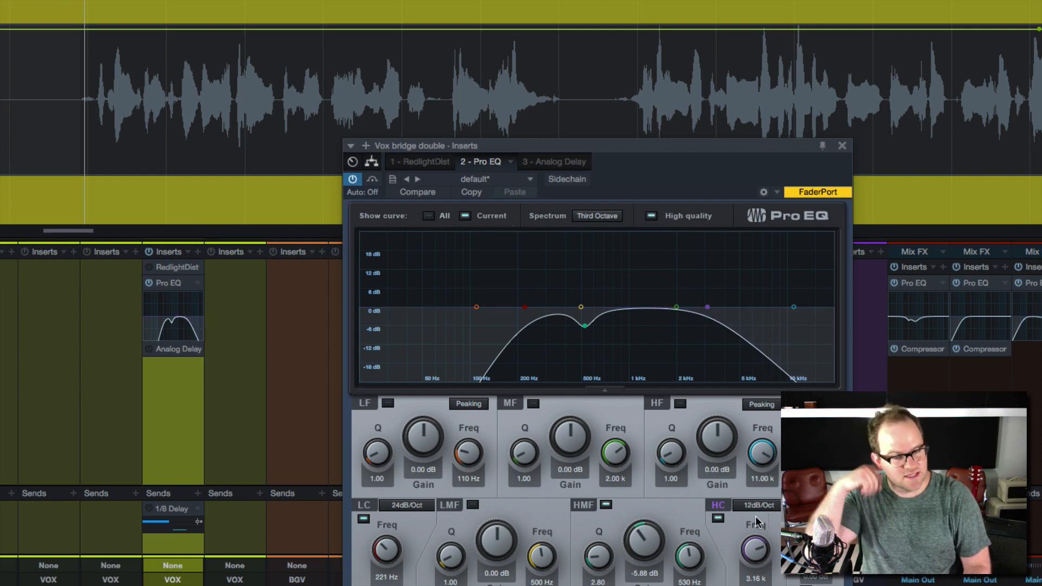
scroll(down, 3)
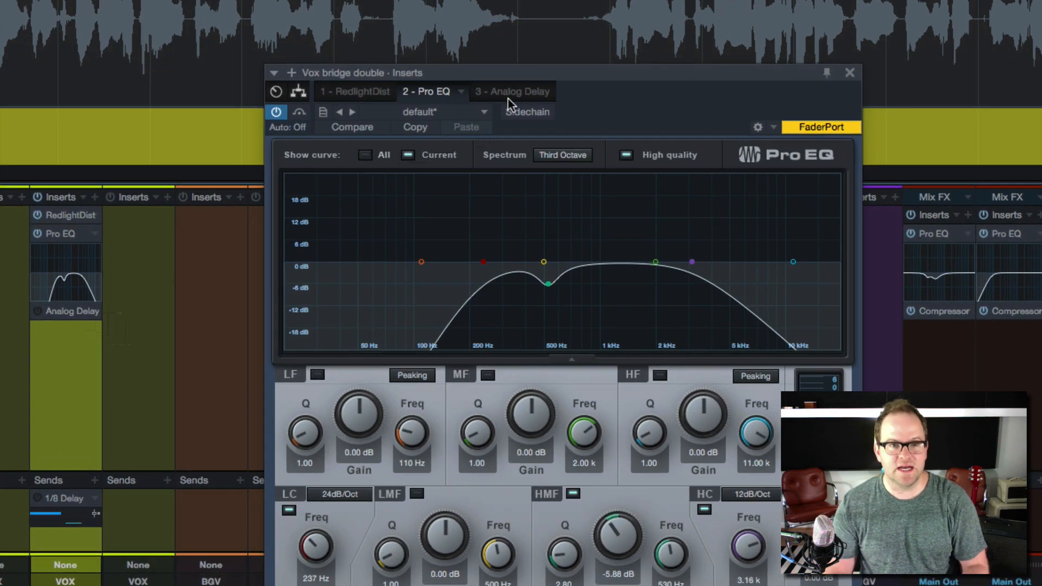
Enable the Analog Delay at 120 ms, 0% feedback and 29.5% mix
click(513, 91)
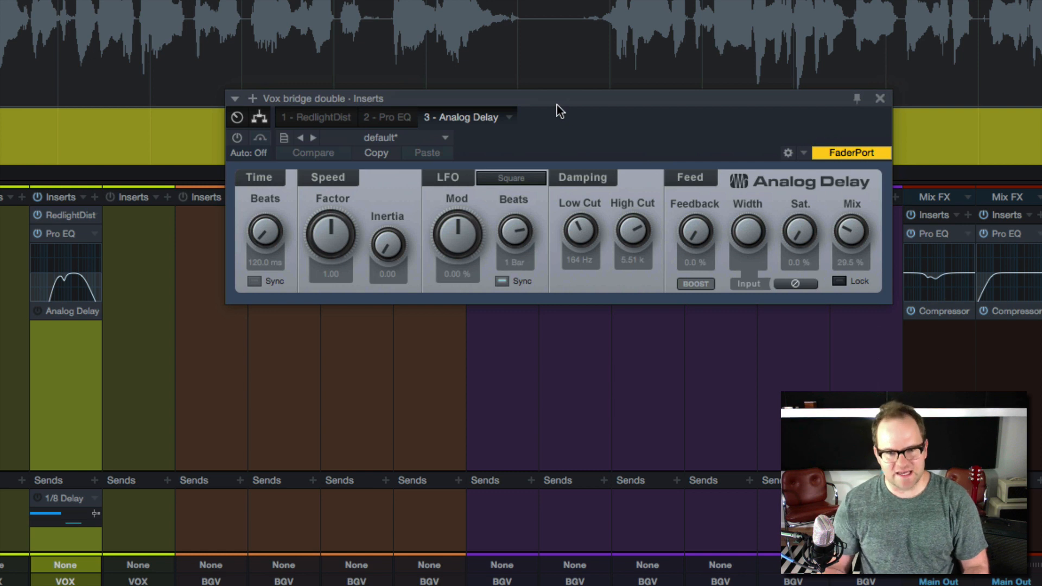
mouse_move(570, 141)
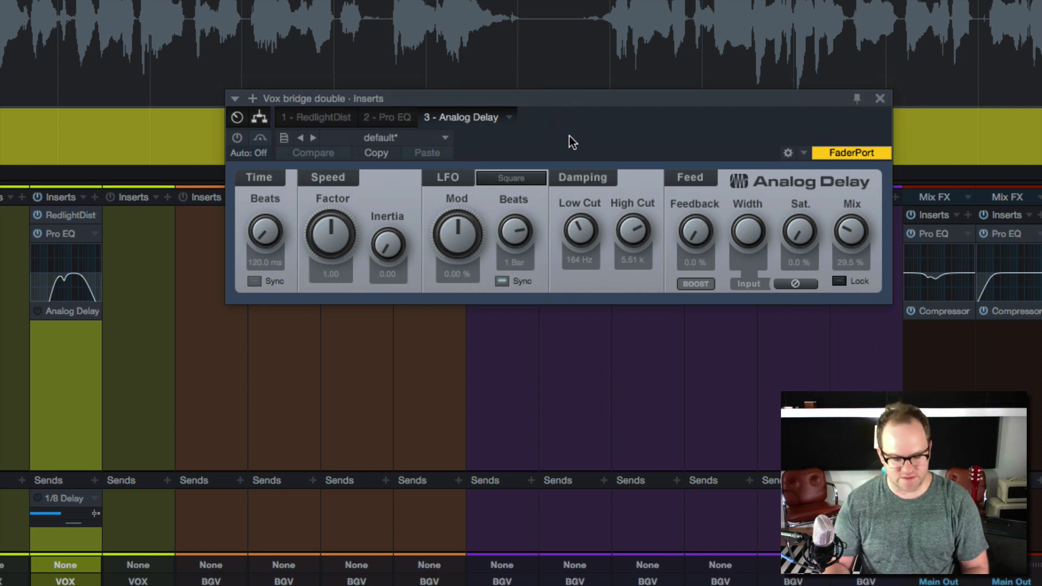
mouse_move(431, 142)
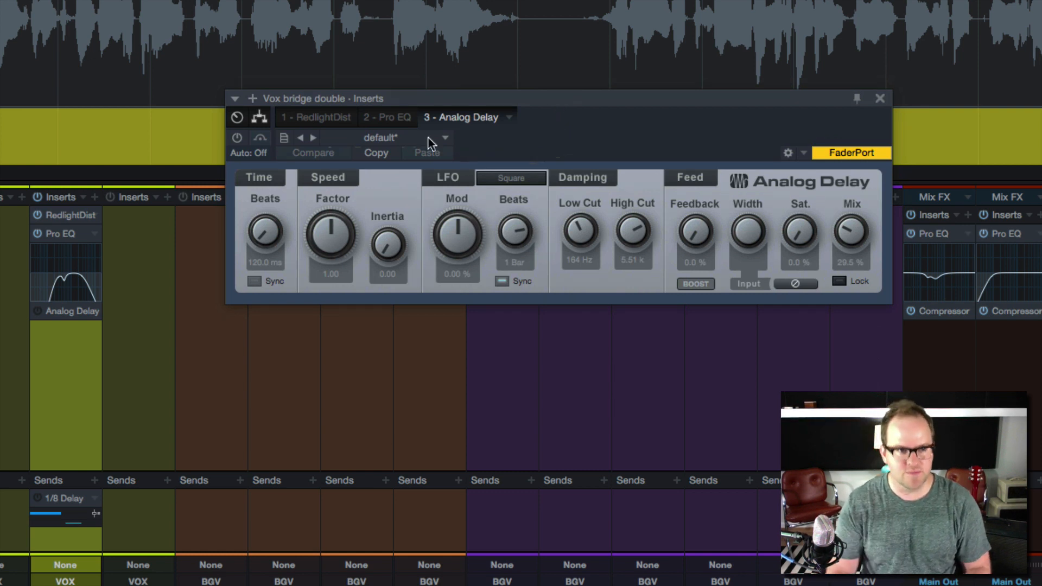
click(236, 138)
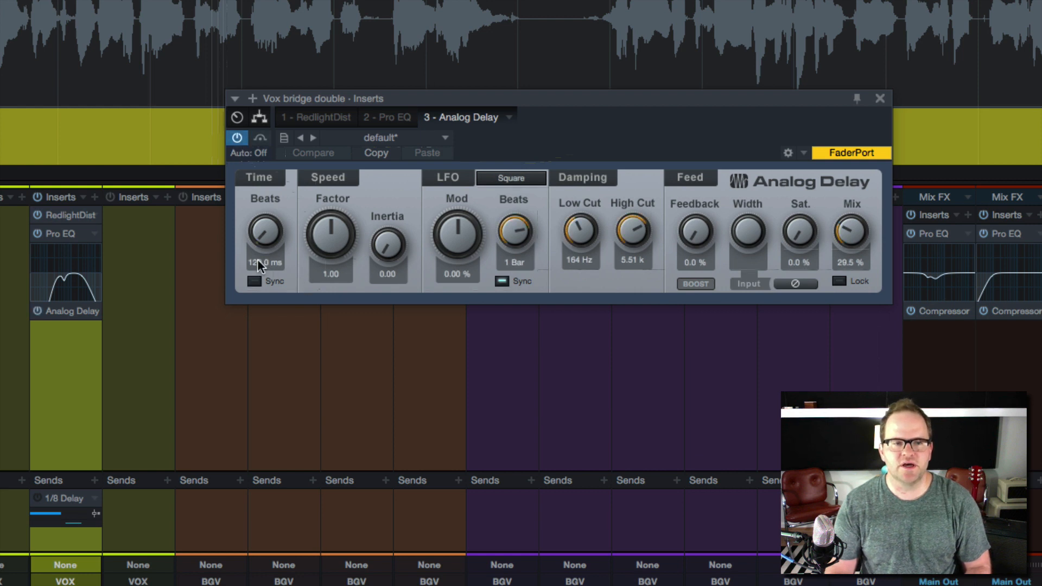
mouse_move(731, 232)
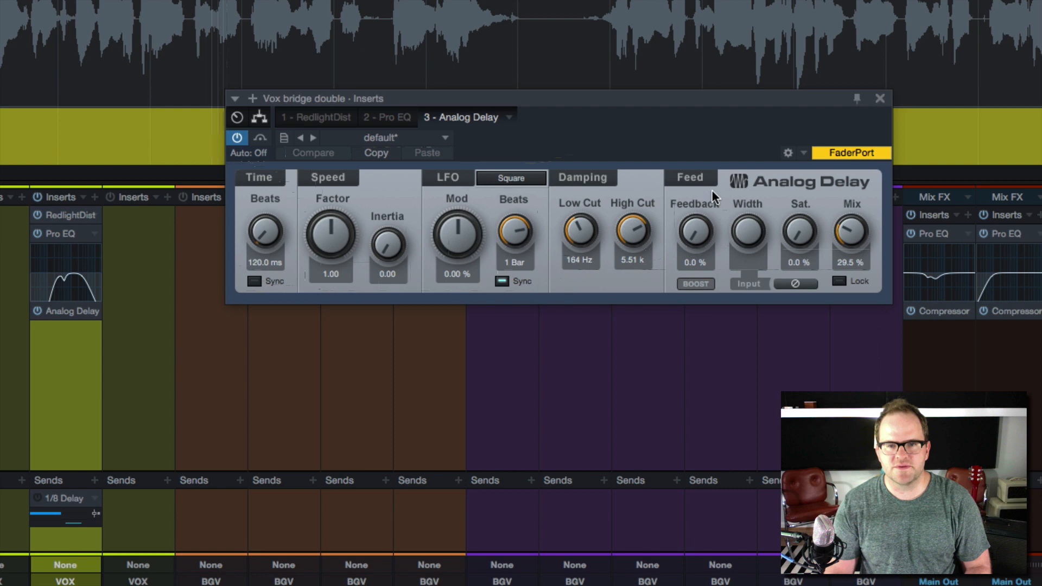
mouse_move(767, 257)
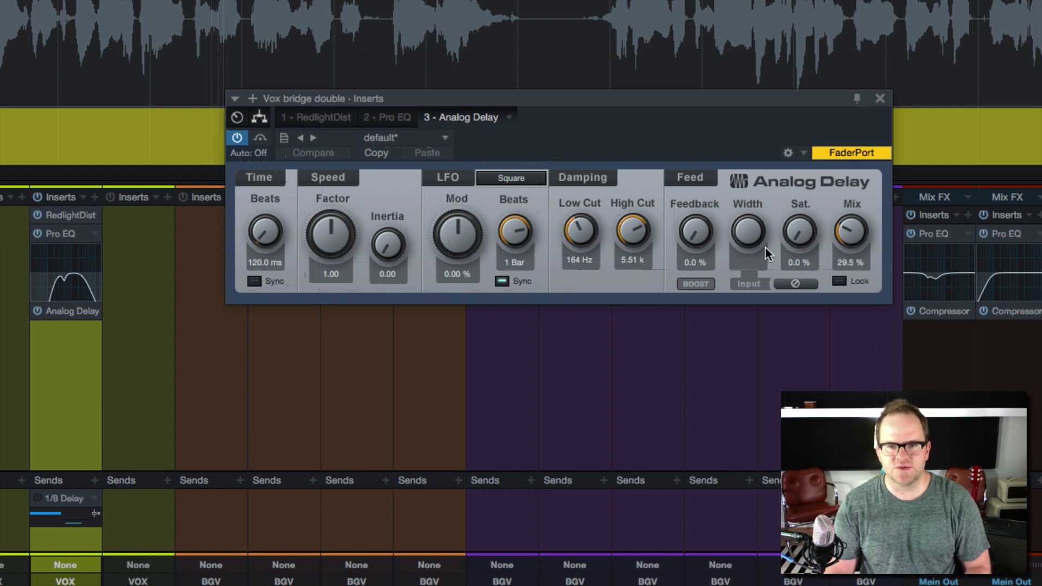
scroll(down, 3)
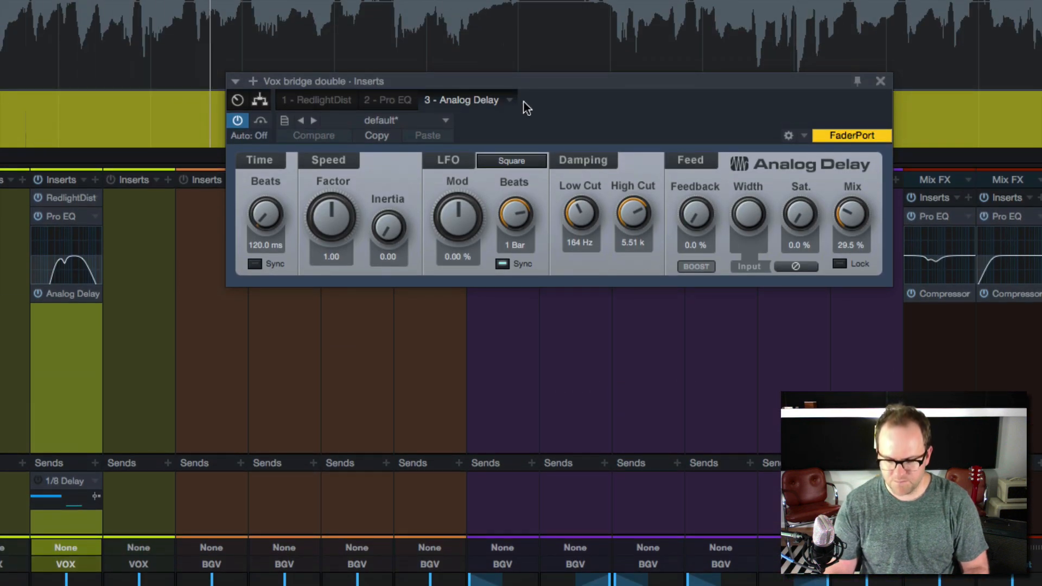
mouse_move(881, 82)
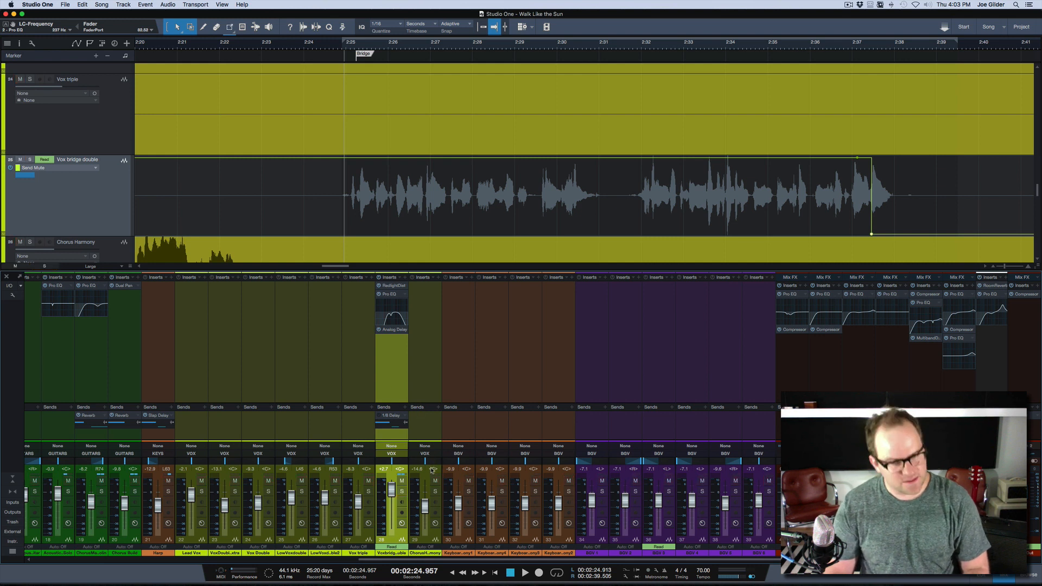
Solo Vox bridge double and play back the bridge from its start to audition the processed vocal
click(525, 572)
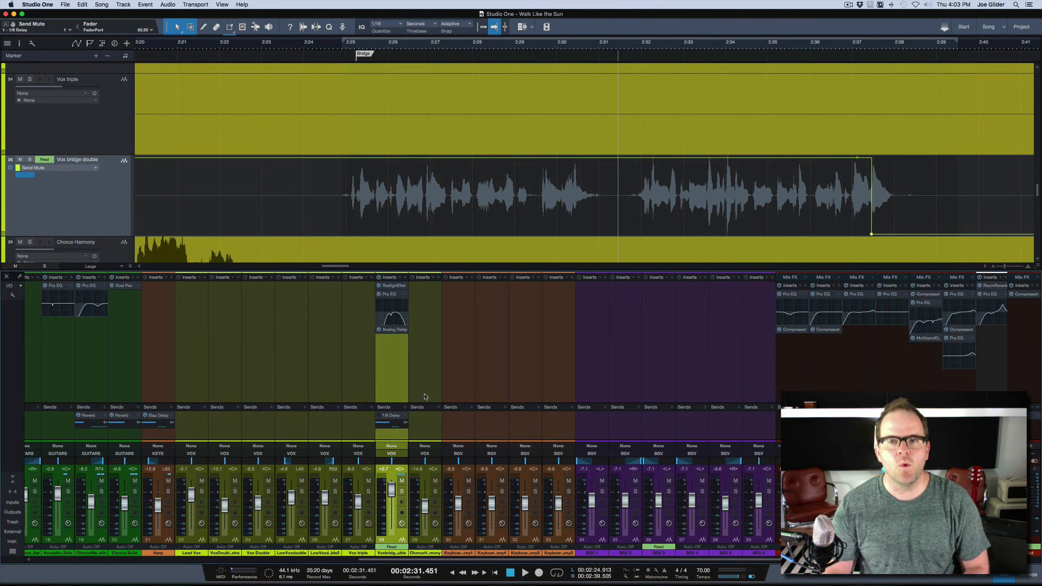
mouse_move(351, 51)
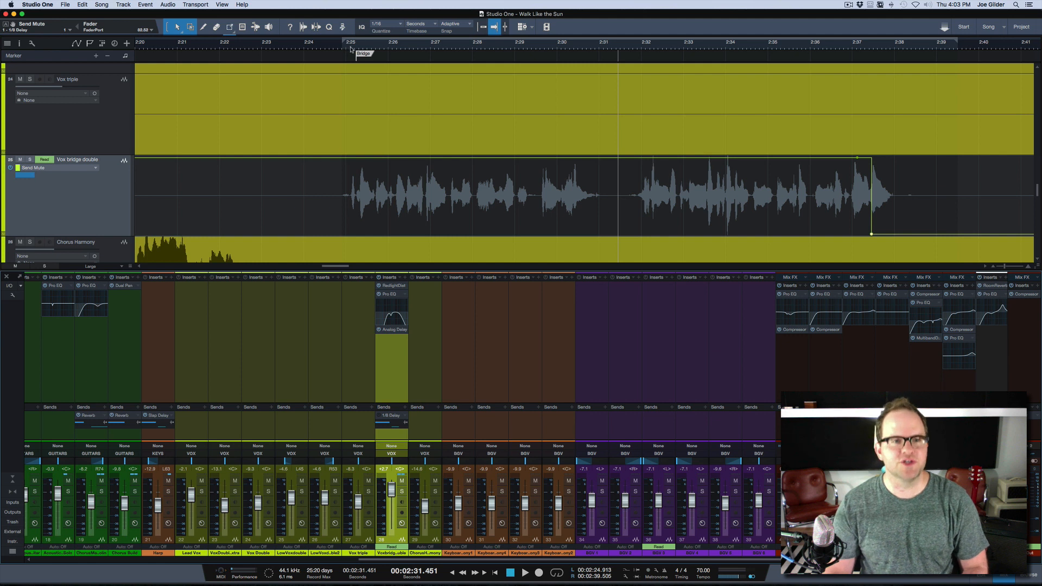
click(344, 48)
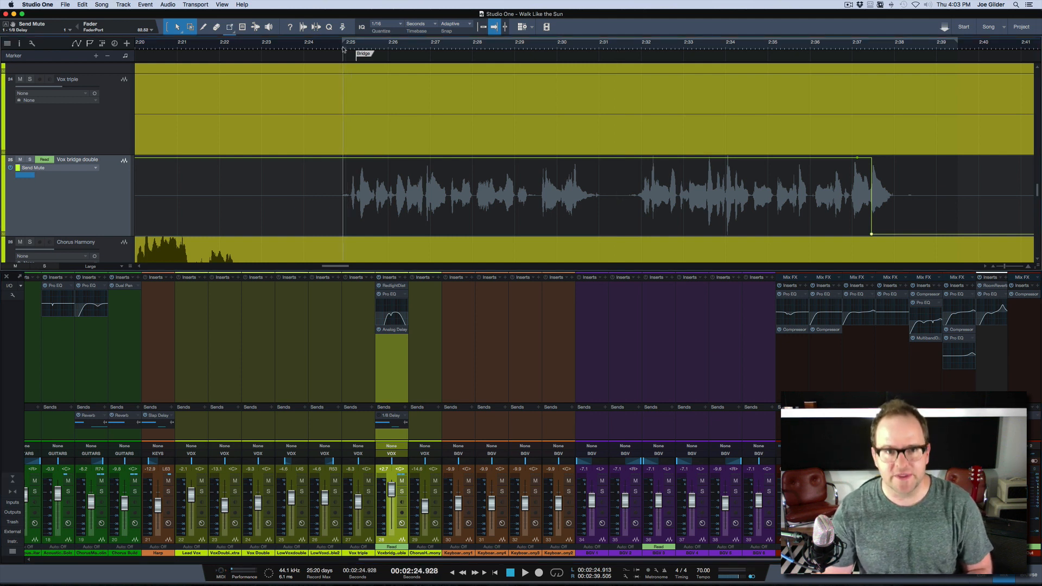
click(623, 49)
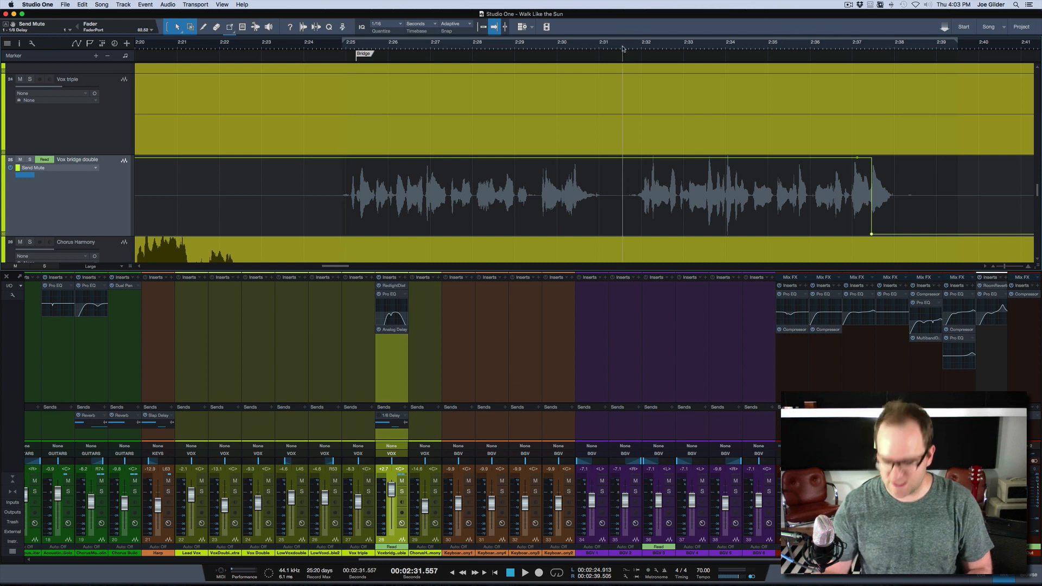
click(524, 572)
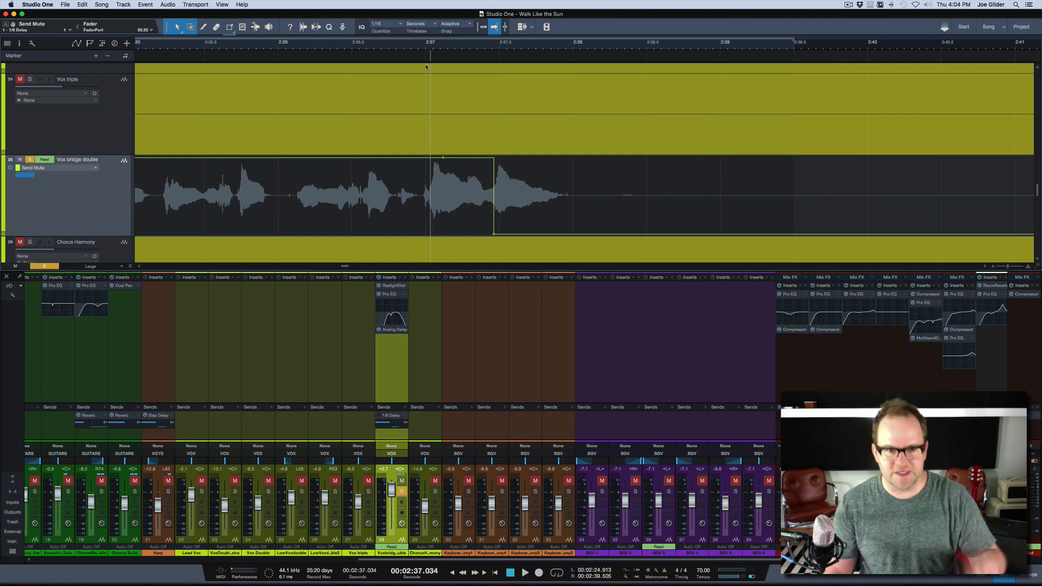
mouse_move(460, 142)
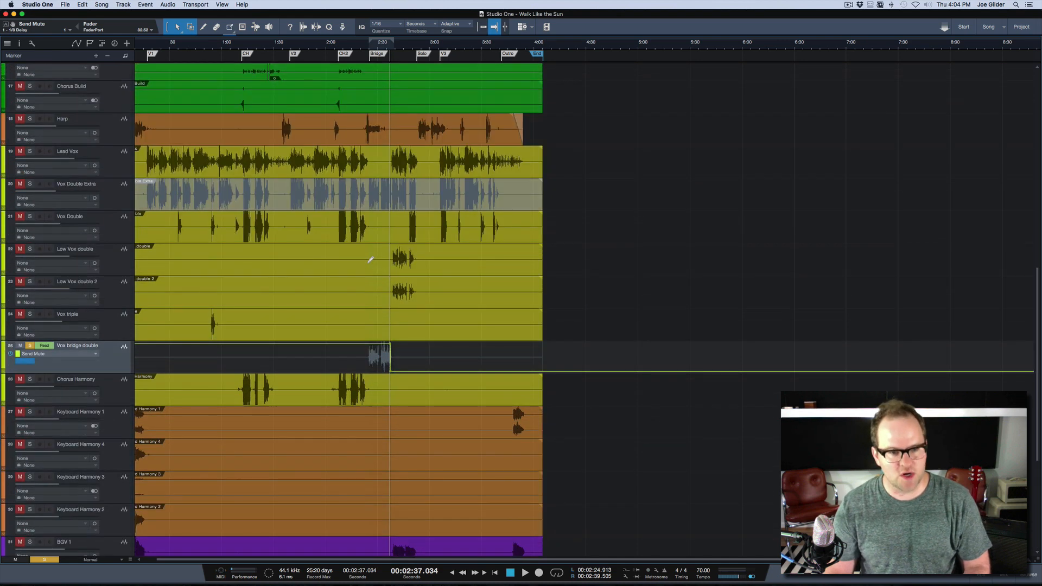
Zoom out the arrange view to show the full song with the Console hidden
scroll(up, 3)
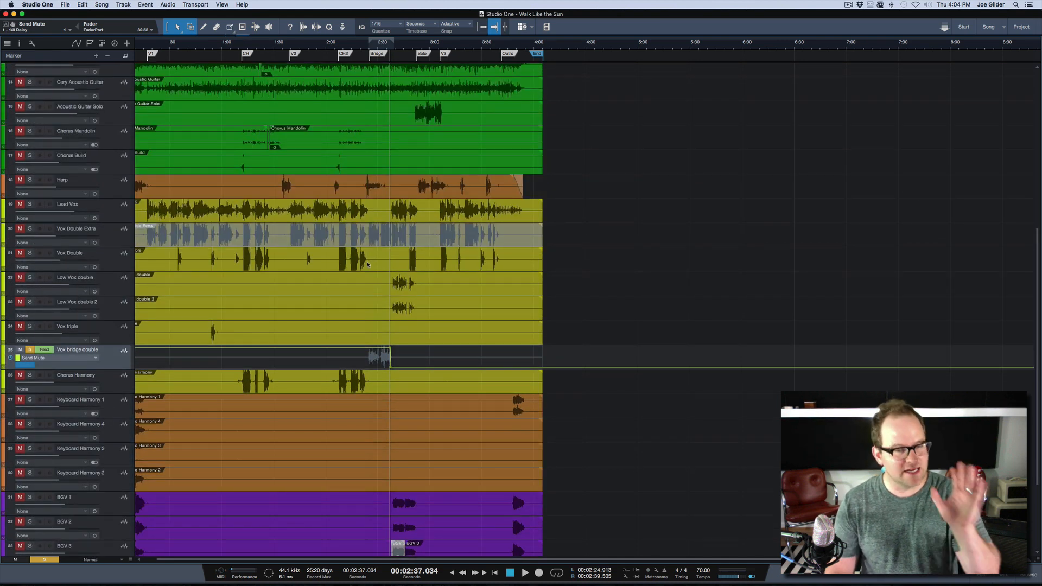